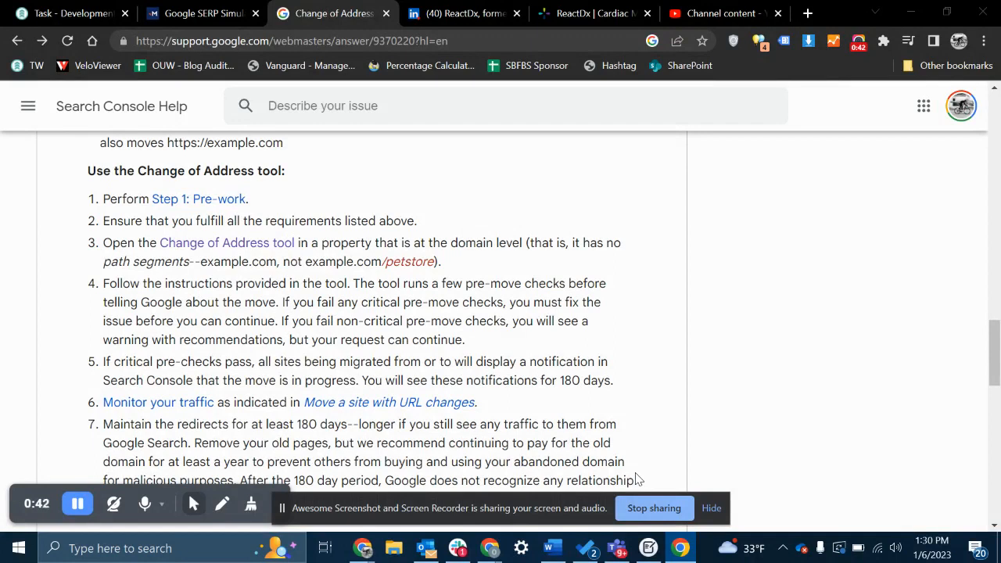
mouse_move(324, 263)
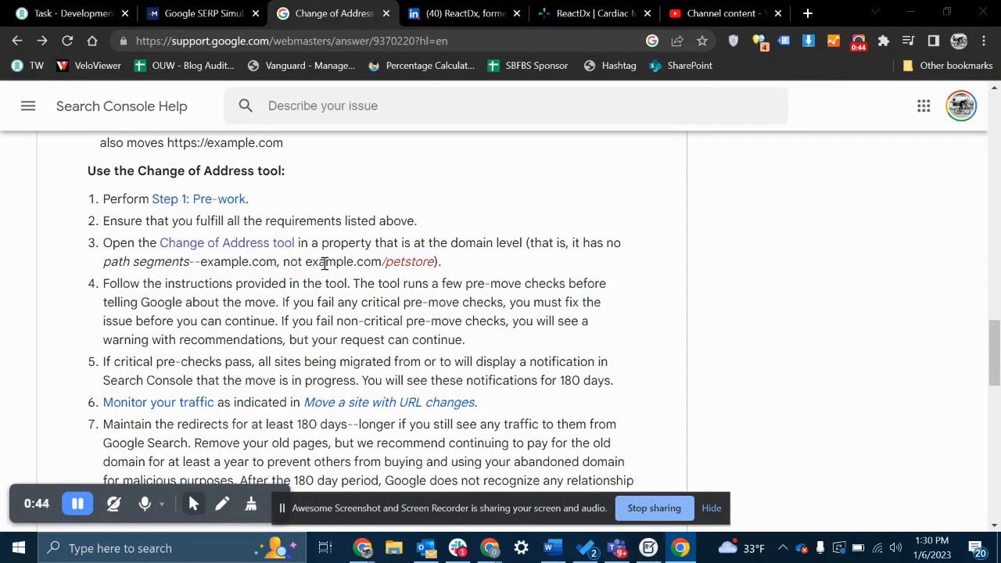
mouse_move(227, 243)
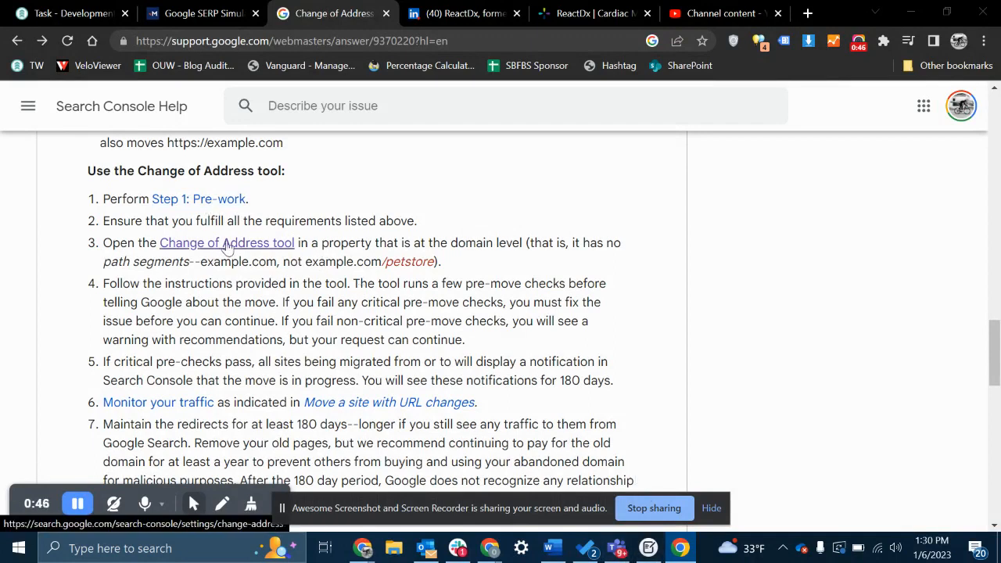
Follow the help article's link to the Change of Address tool in Search Console.
left_click(227, 243)
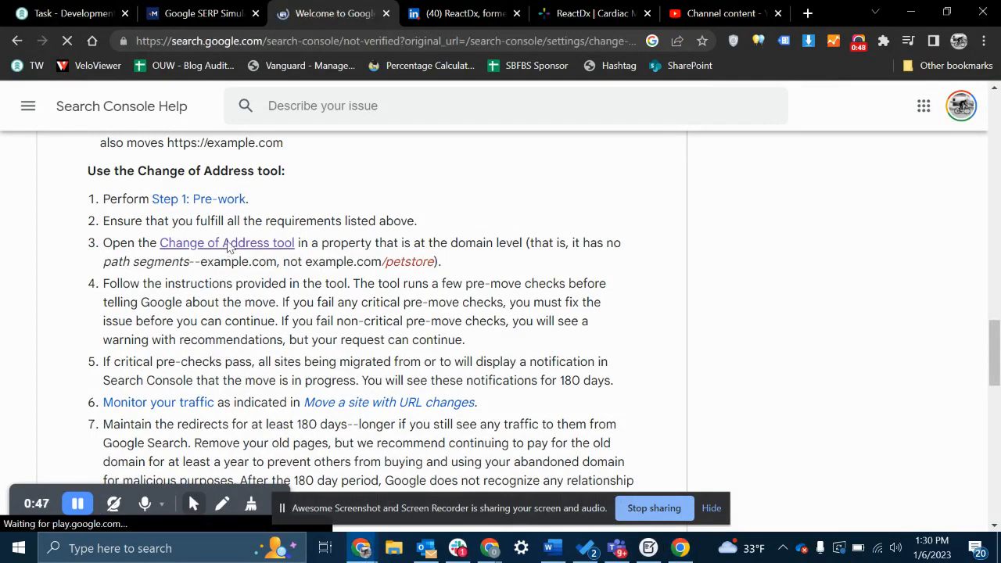
left_click(227, 243)
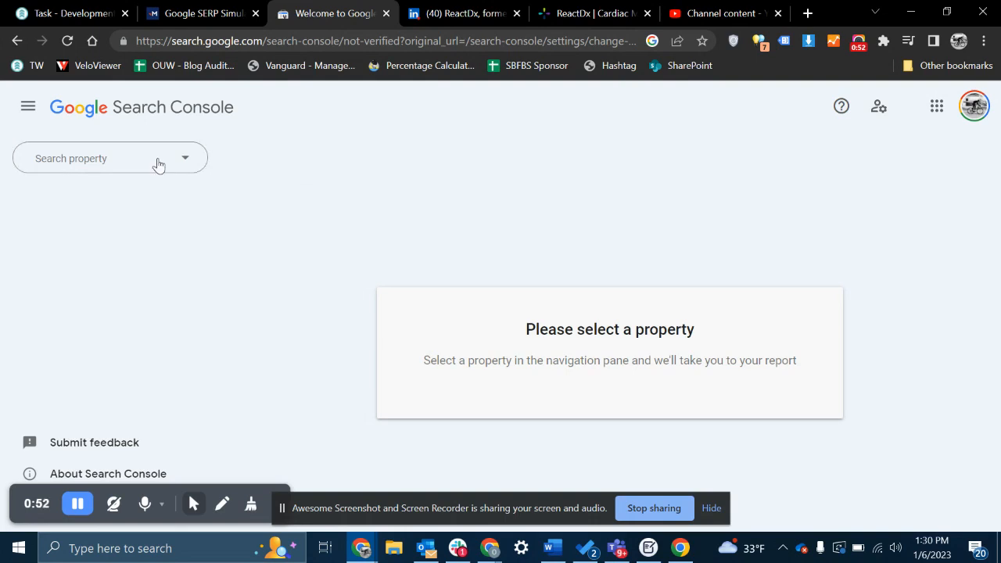
left_click(110, 156)
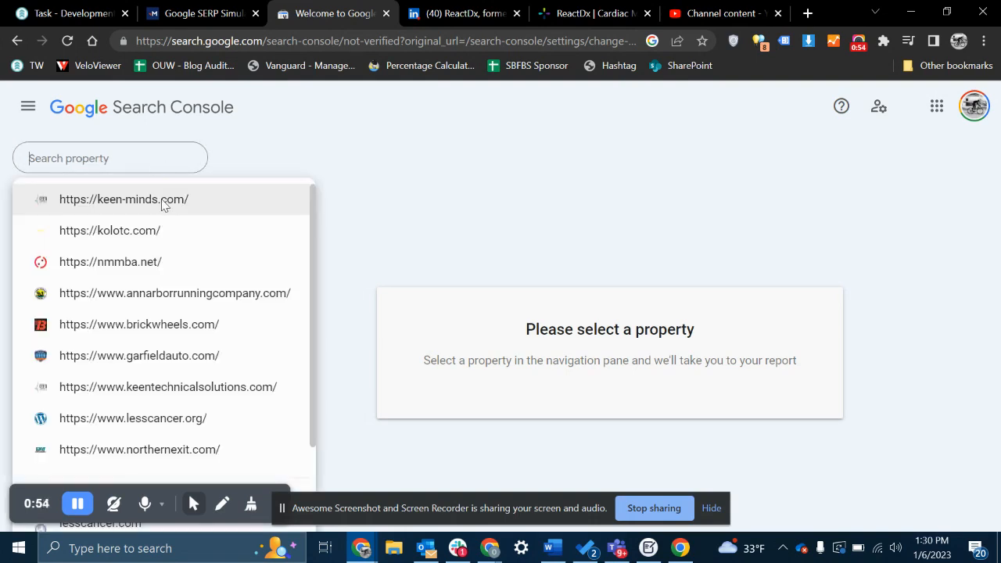
left_click(122, 199)
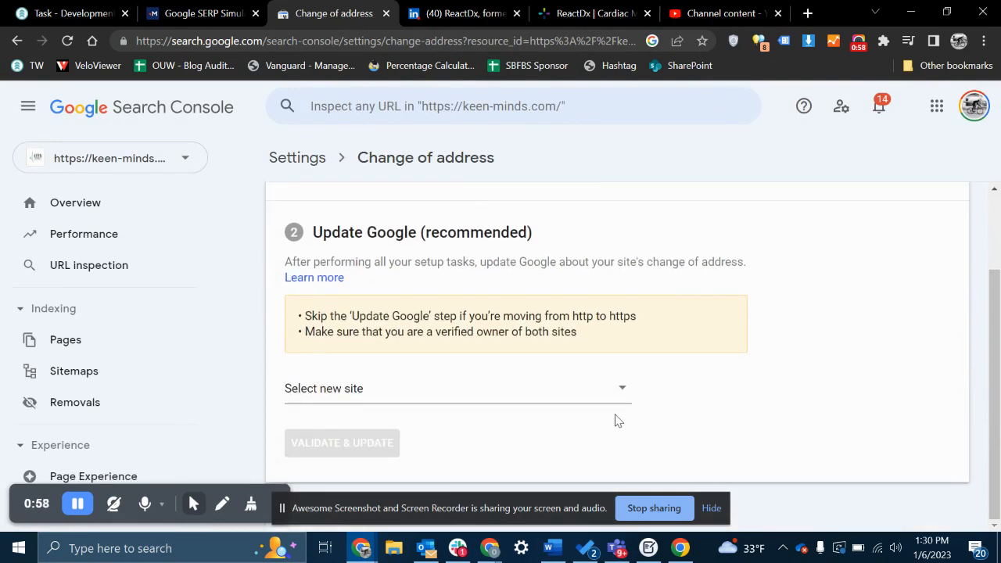
left_click(457, 388)
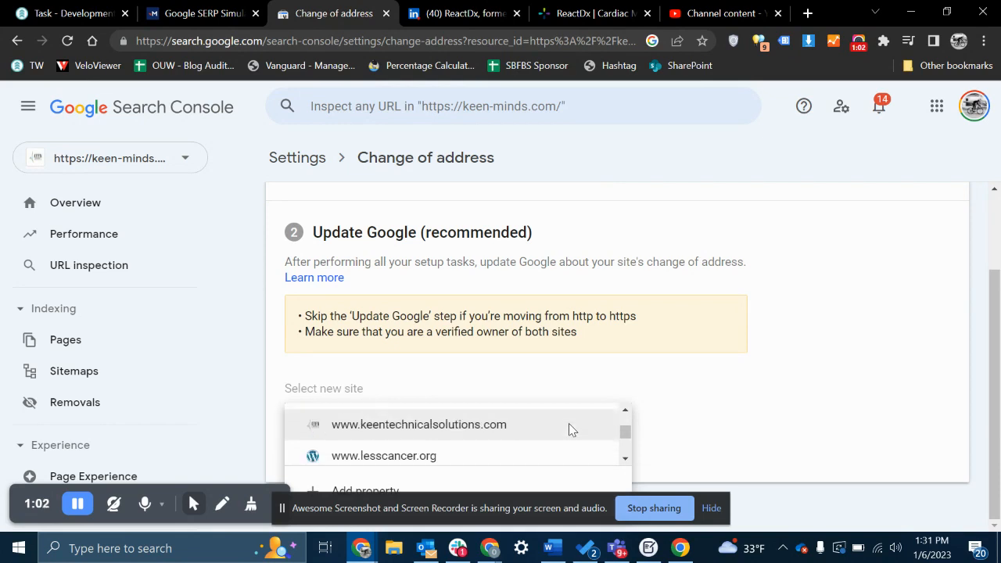
left_click(419, 424)
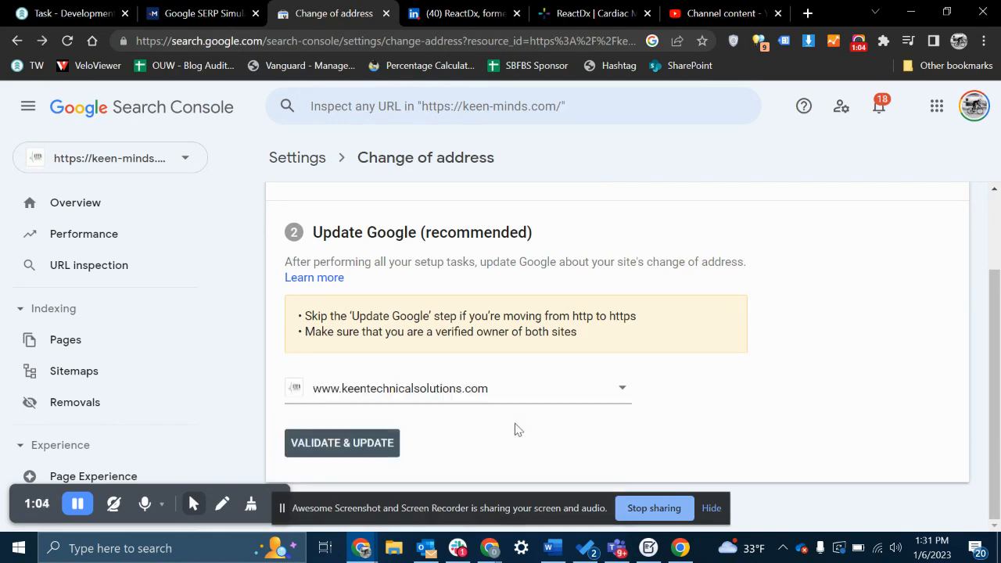
left_click(341, 443)
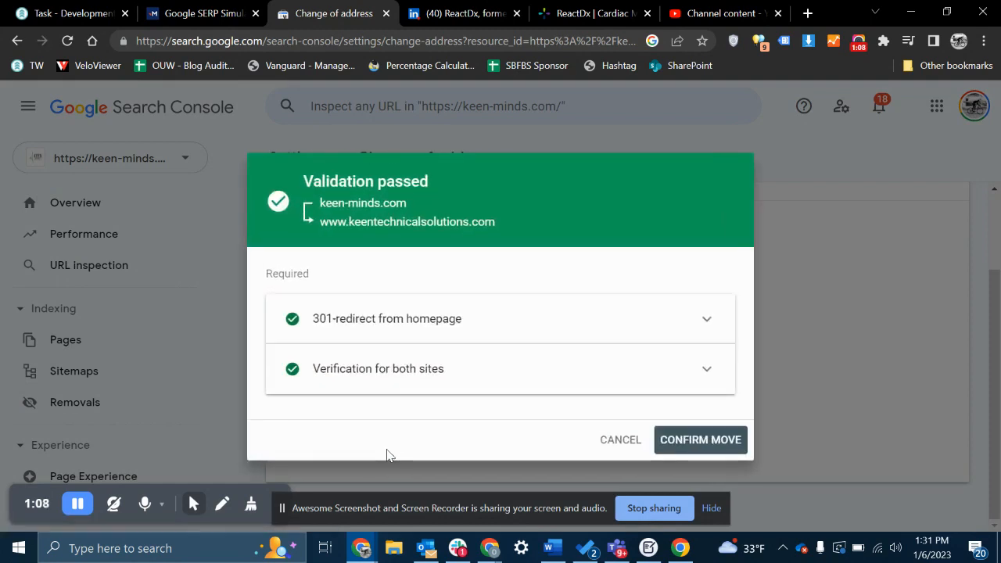
mouse_move(448, 327)
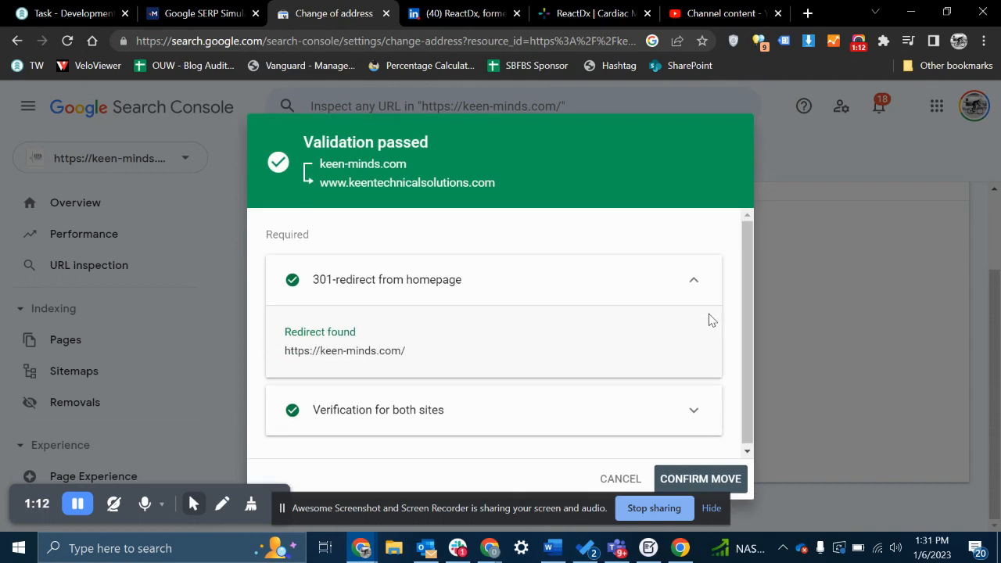
mouse_move(280, 327)
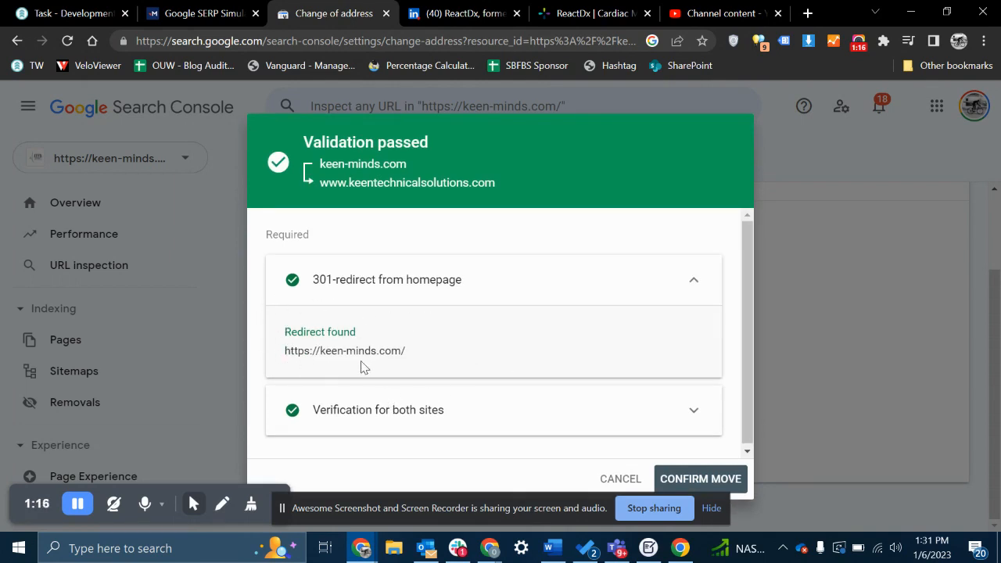
mouse_move(324, 368)
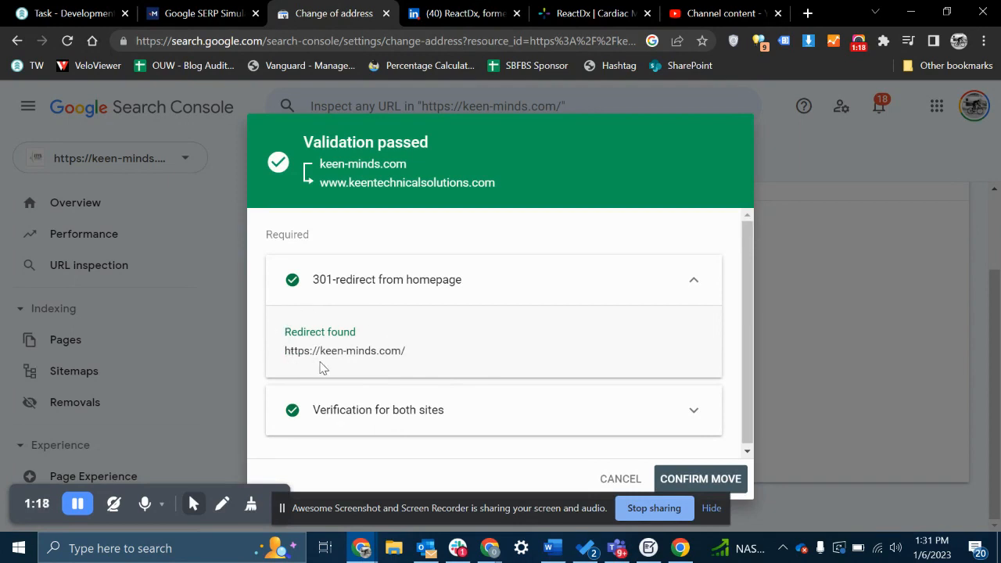
mouse_move(338, 369)
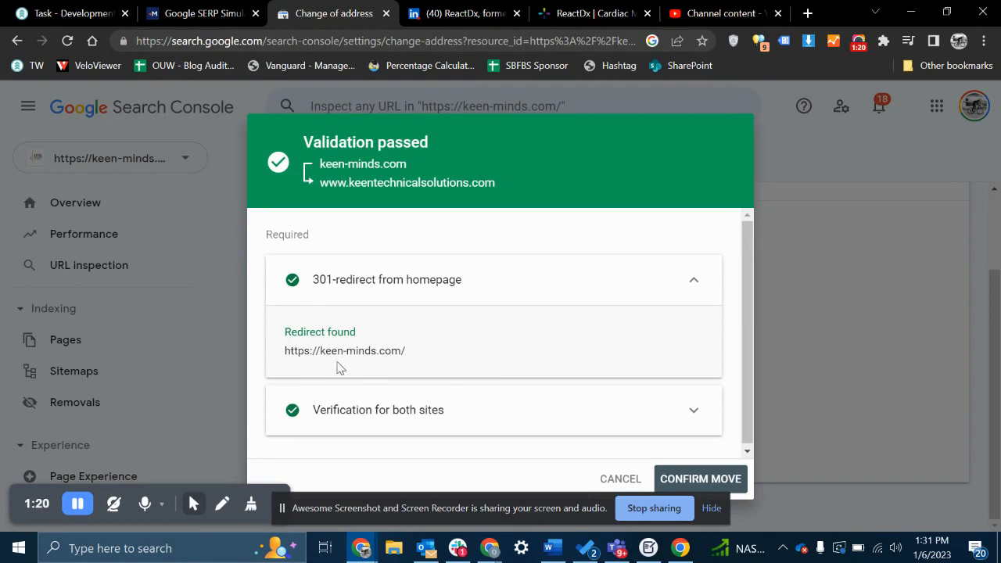
mouse_move(394, 342)
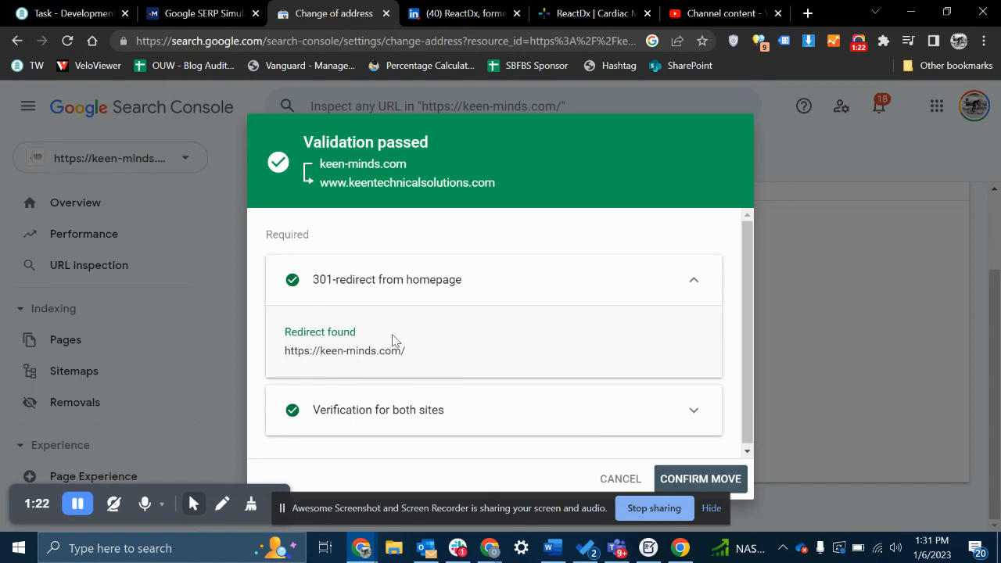
mouse_move(566, 376)
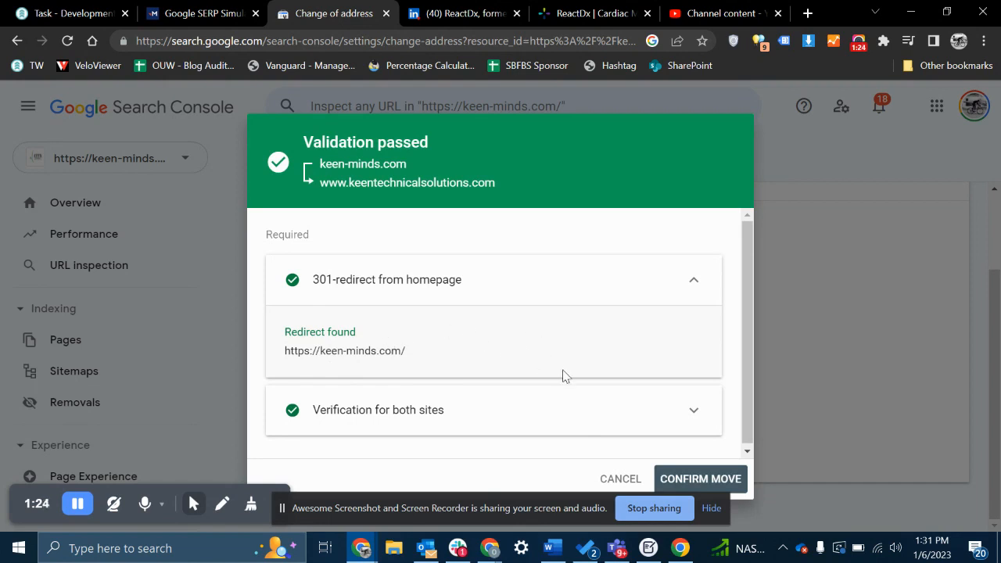
mouse_move(694, 415)
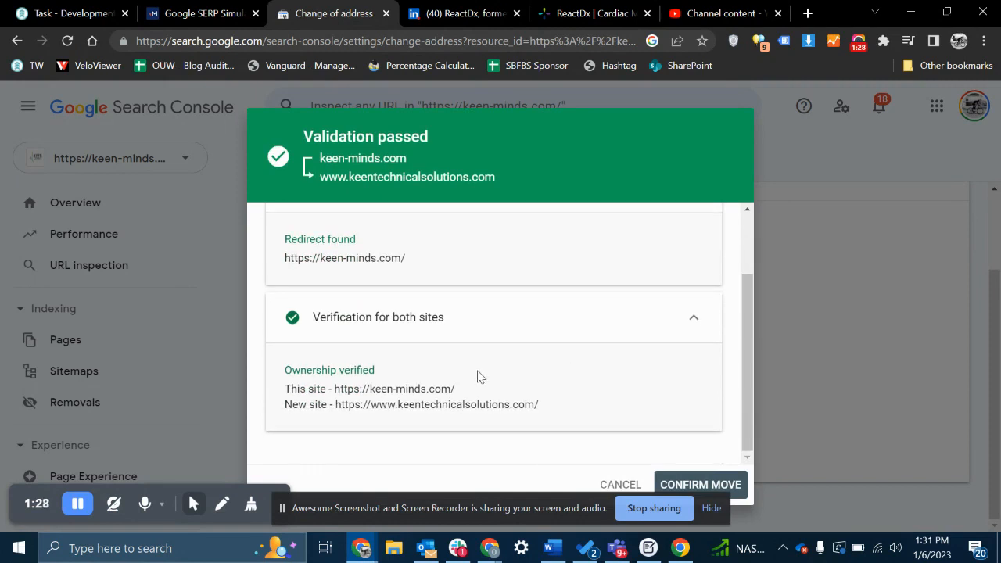
mouse_move(493, 361)
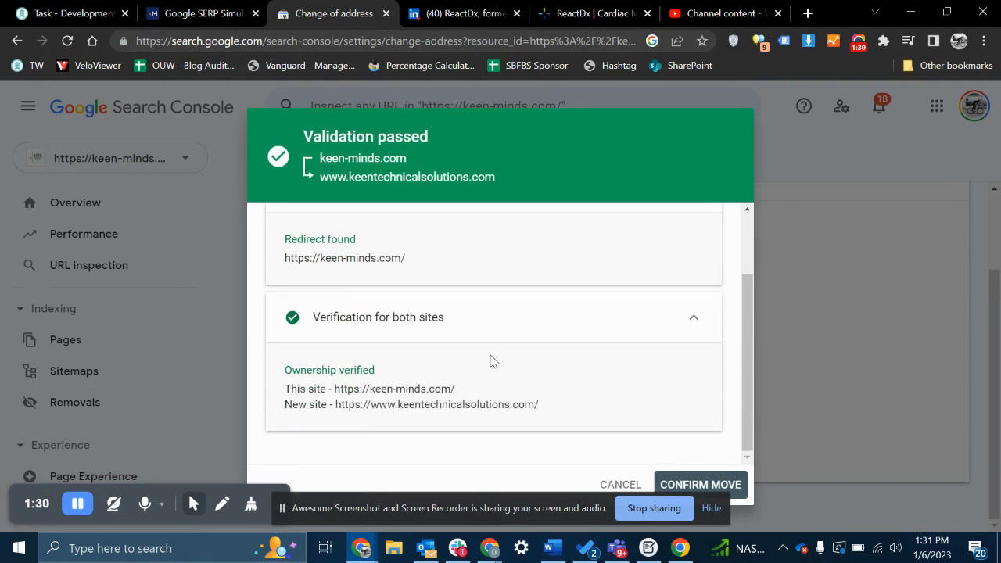
mouse_move(384, 349)
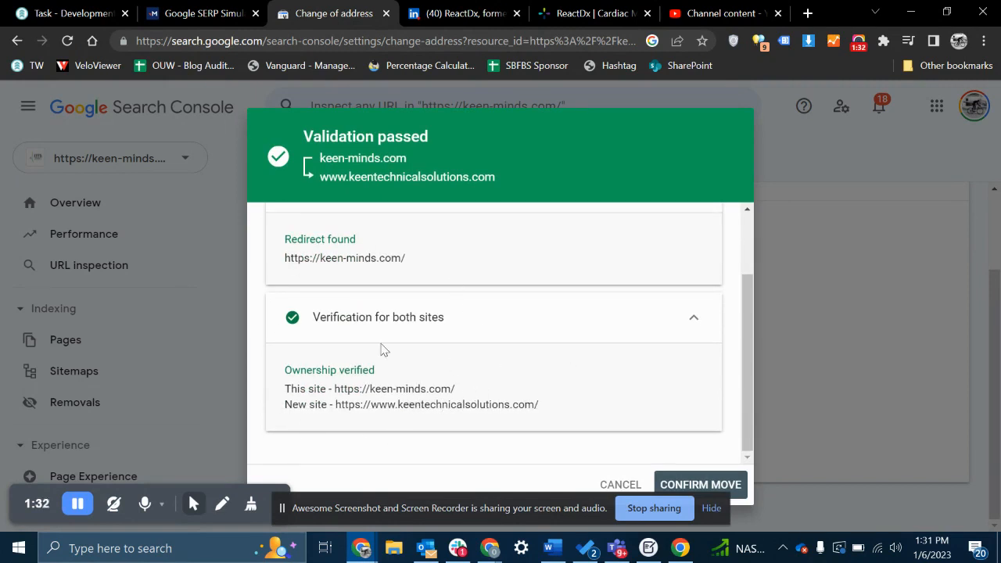
mouse_move(532, 349)
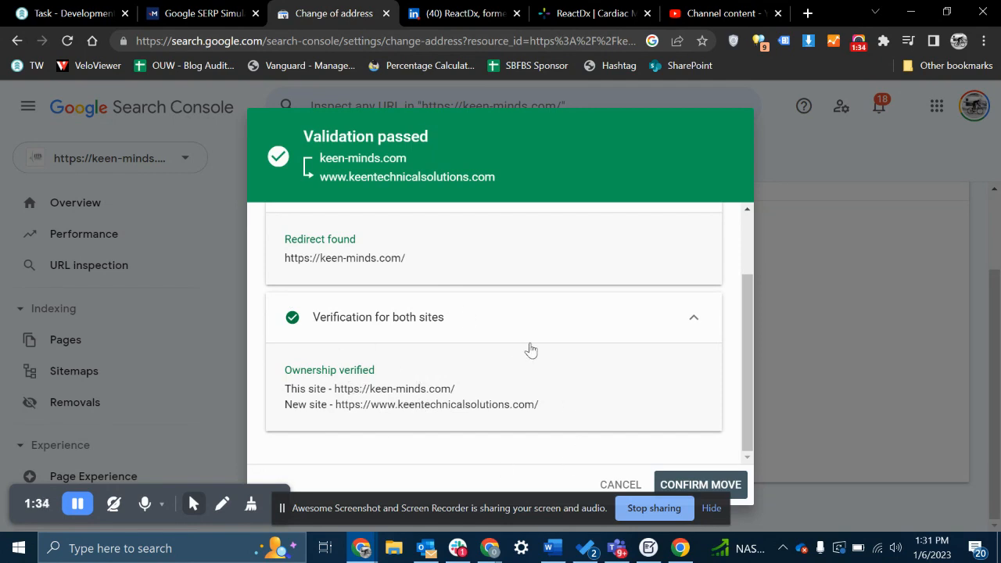
mouse_move(743, 492)
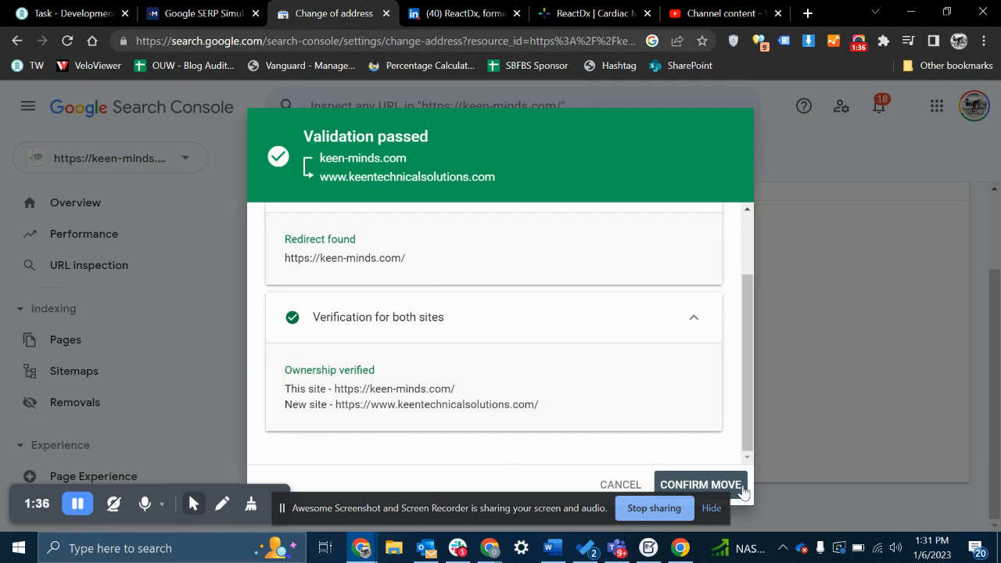
left_click(701, 485)
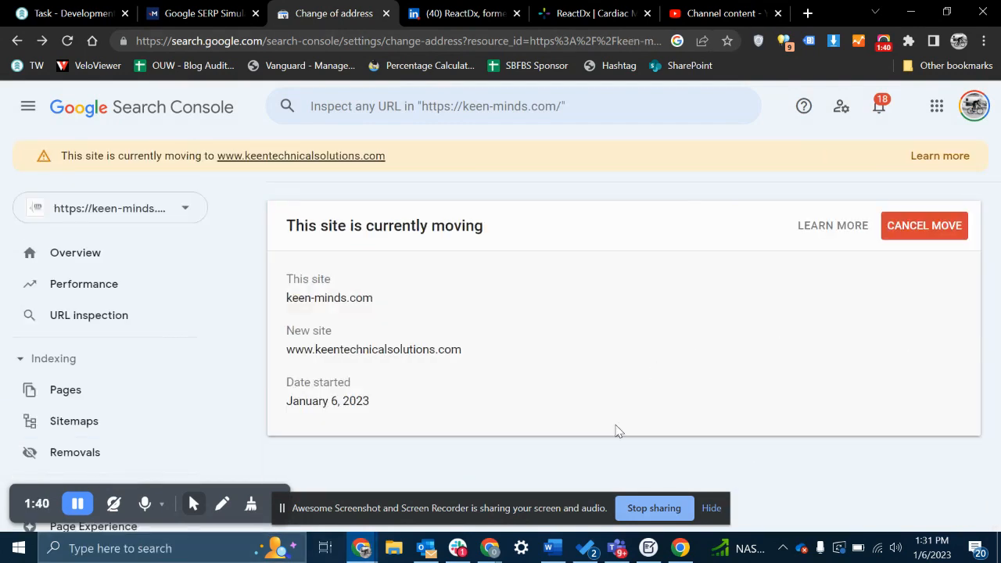
mouse_move(657, 425)
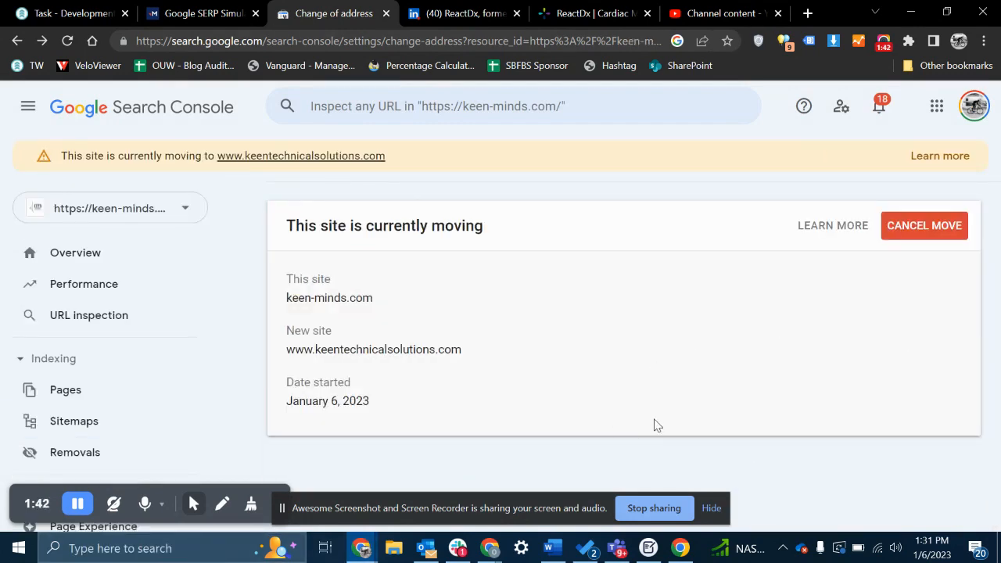
mouse_move(682, 401)
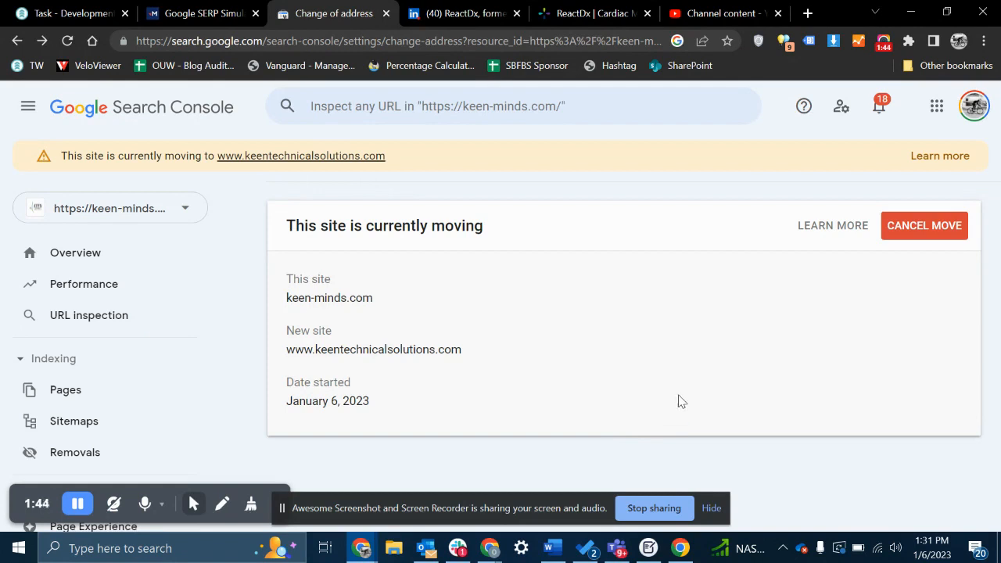
mouse_move(139, 260)
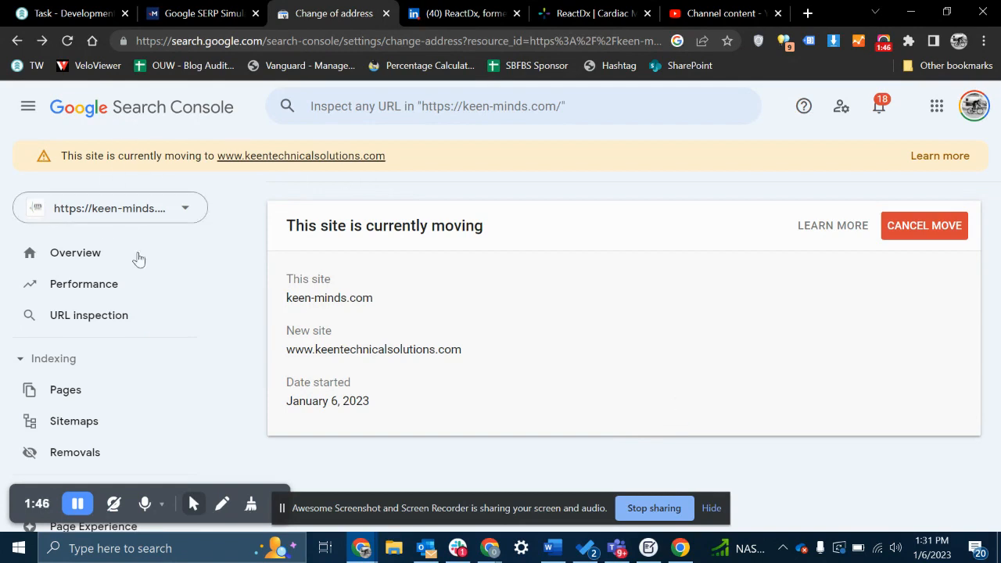
mouse_move(222, 218)
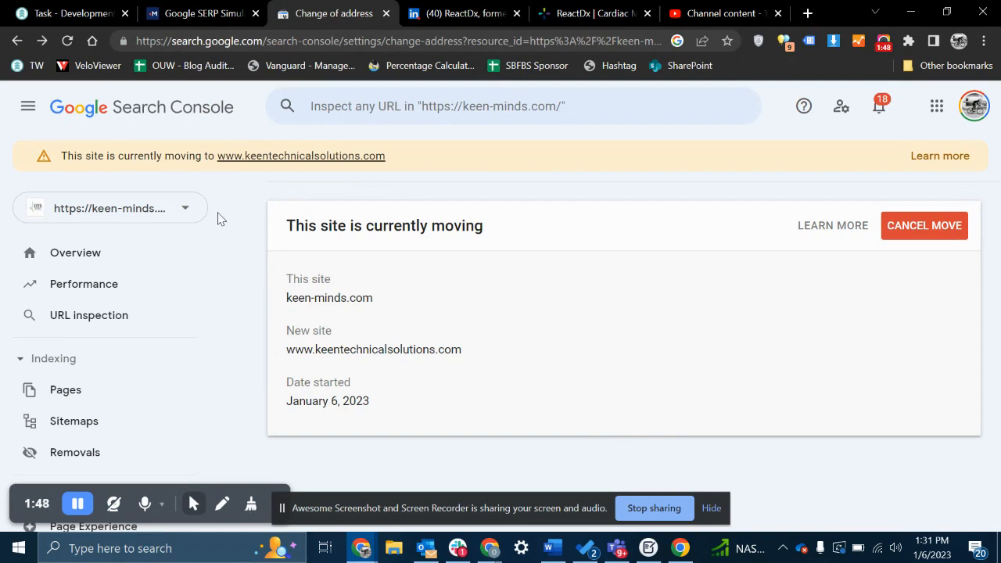
mouse_move(156, 184)
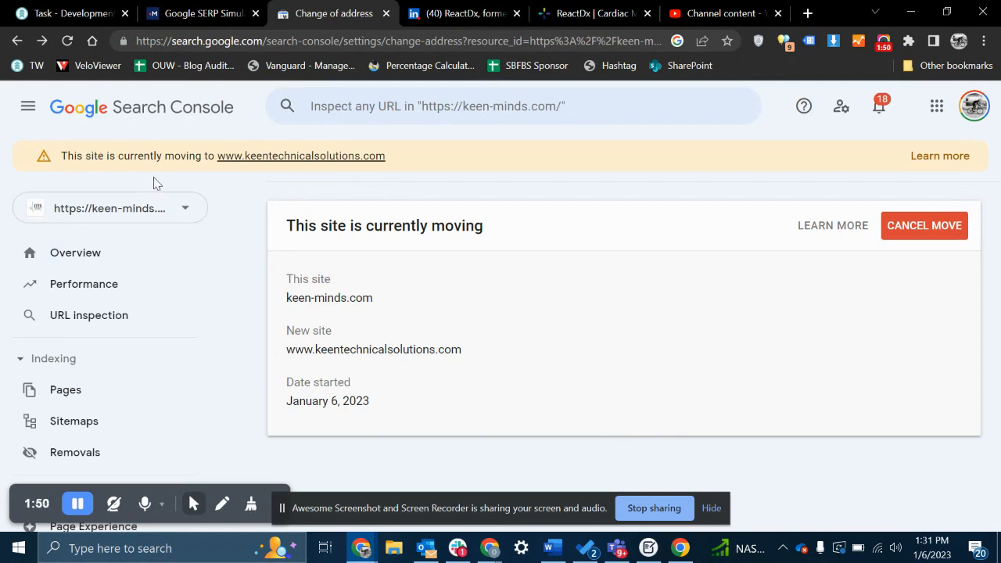
mouse_move(199, 213)
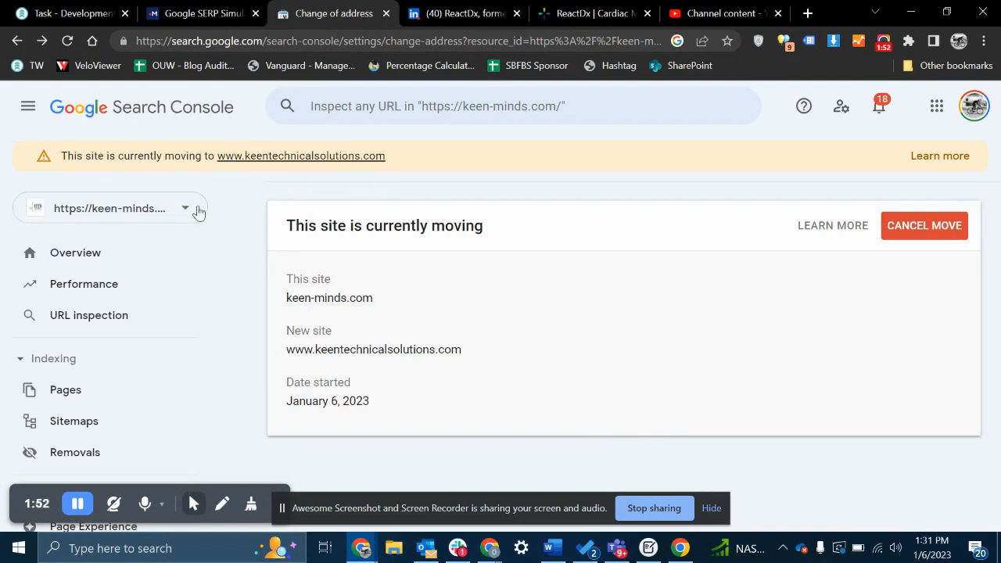
mouse_move(172, 195)
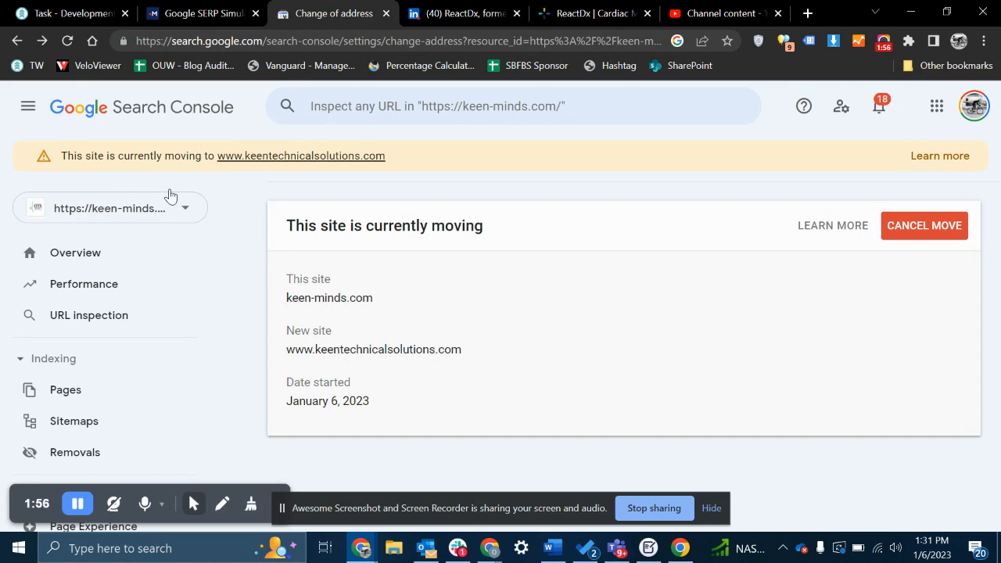
mouse_move(331, 305)
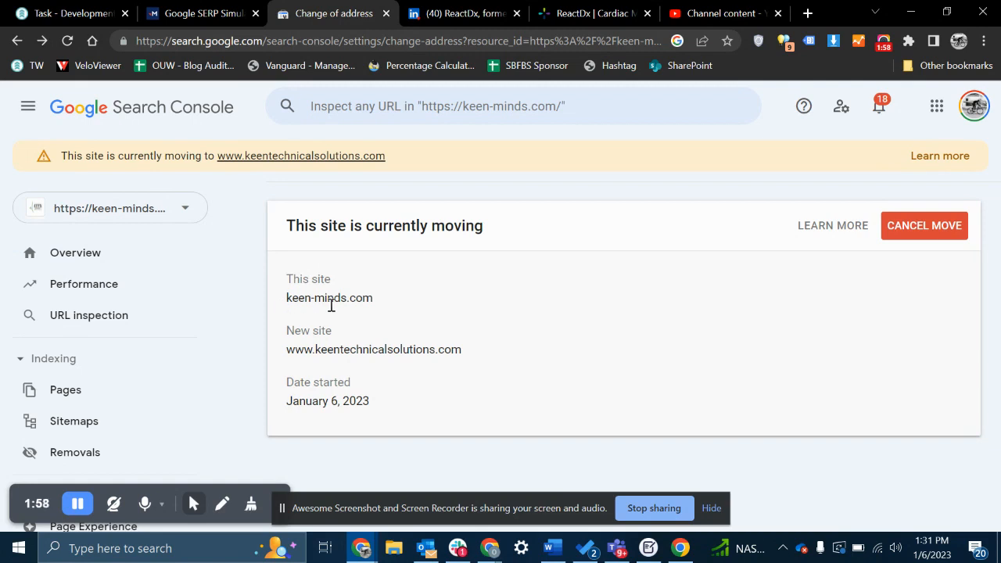
mouse_move(353, 310)
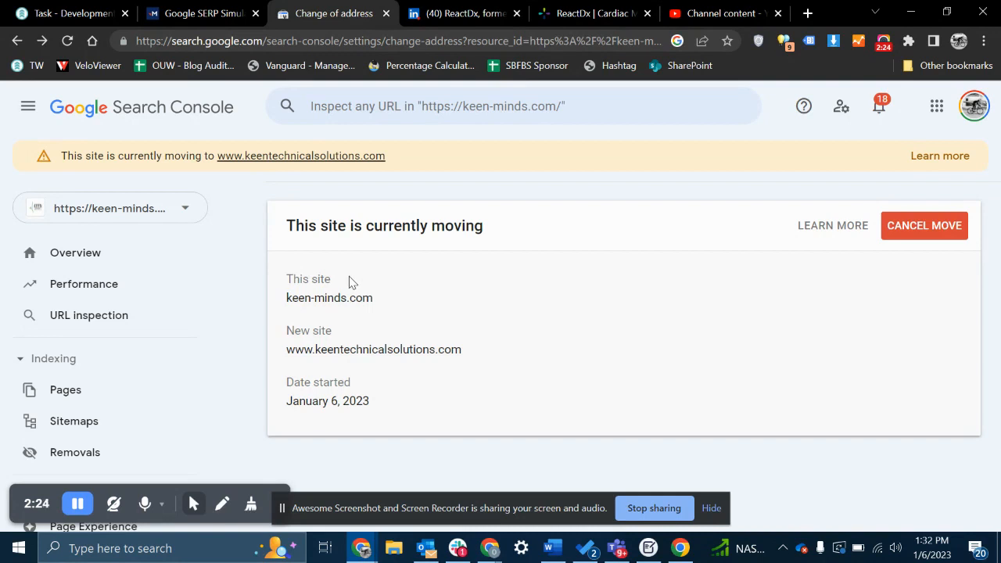
mouse_move(422, 338)
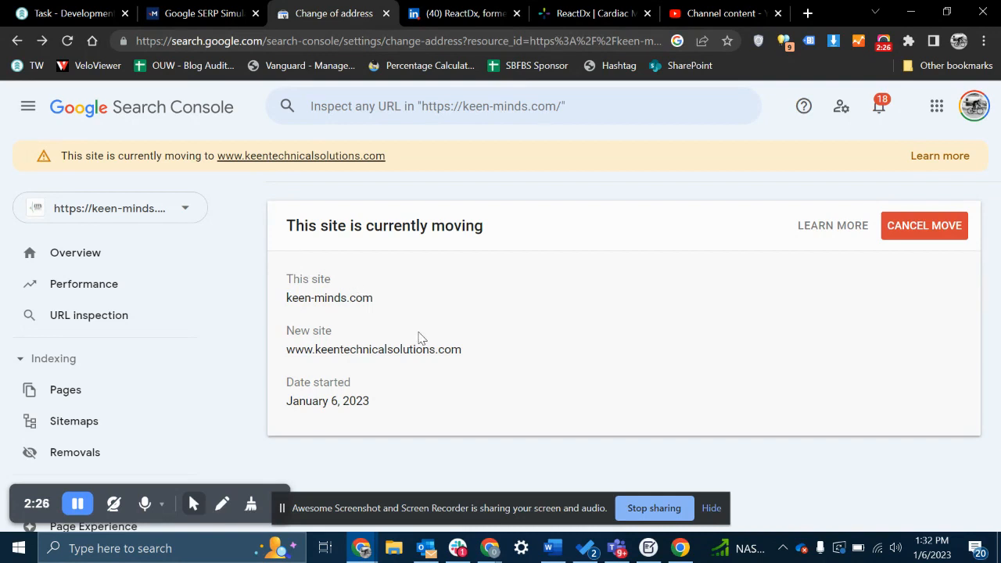